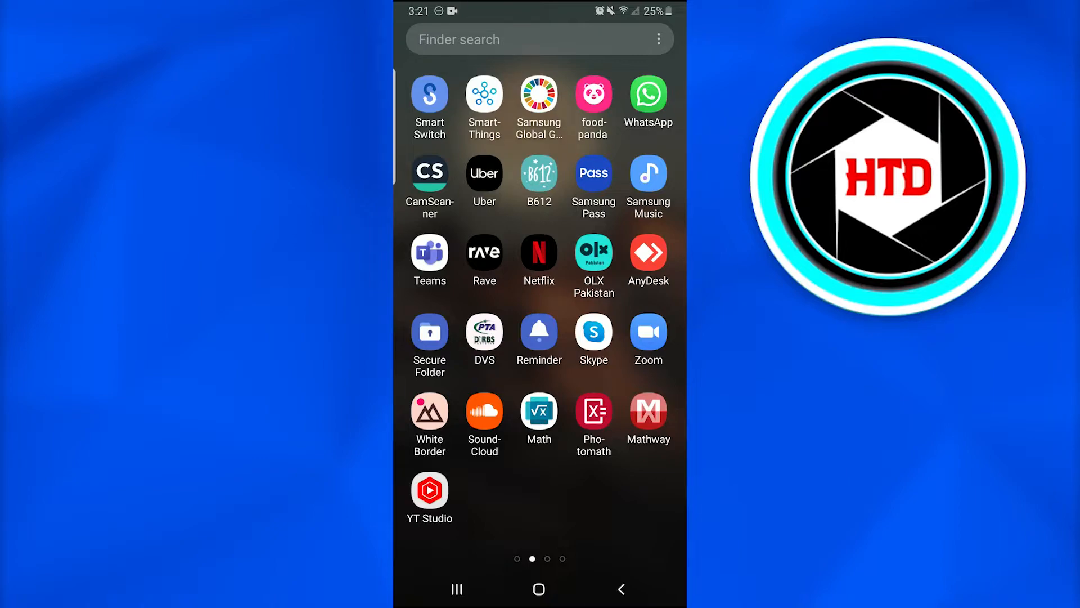
Step: Launch WhatsApp from the Android app drawer
click(647, 93)
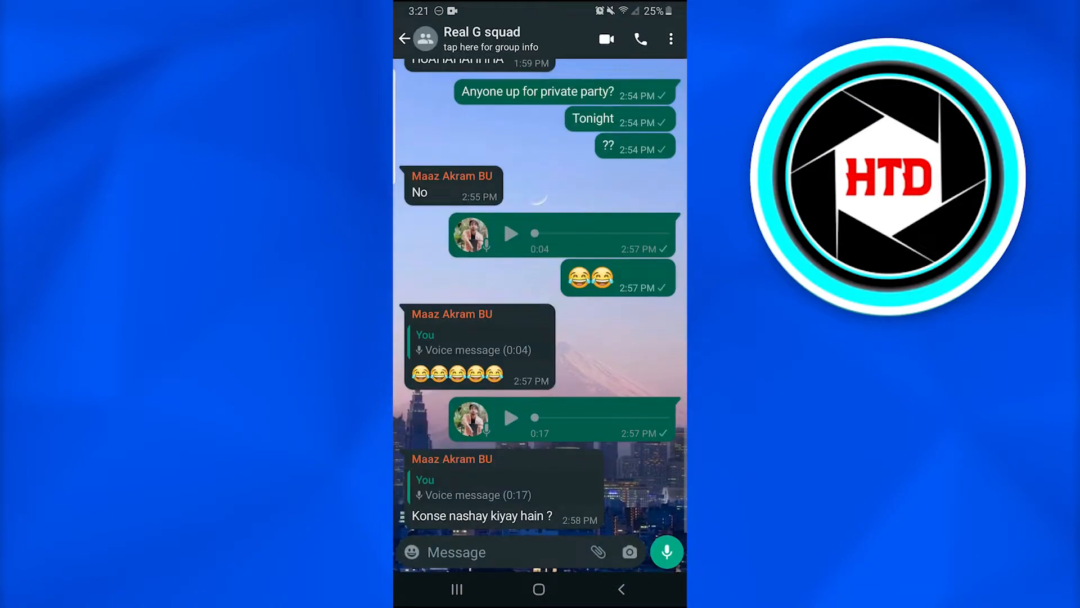
Step: Open Real G squad's group info and choose Add participants
click(491, 39)
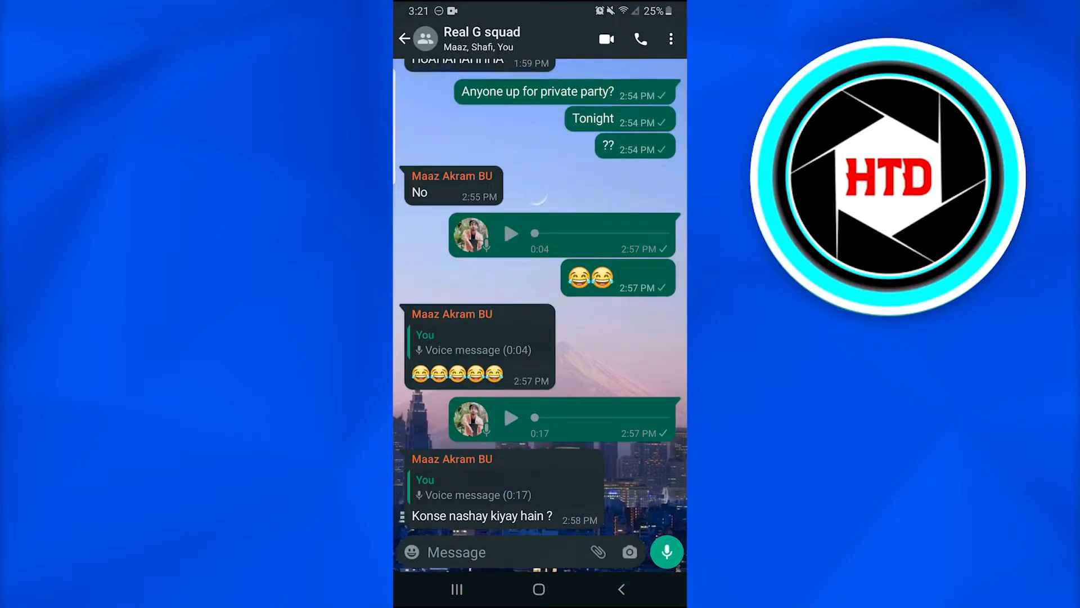
click(669, 39)
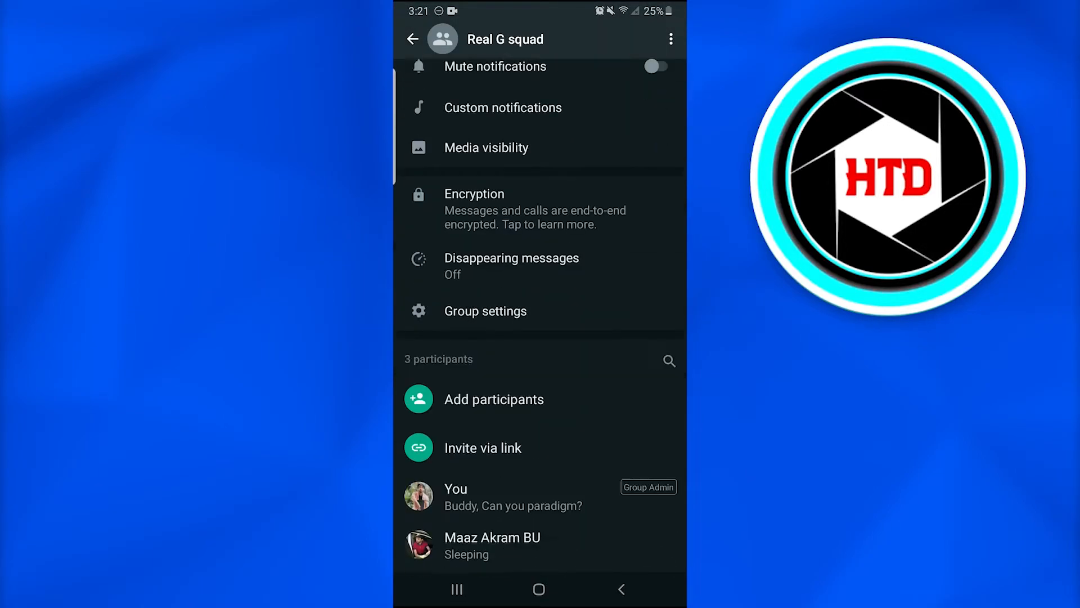
scroll(down, 3)
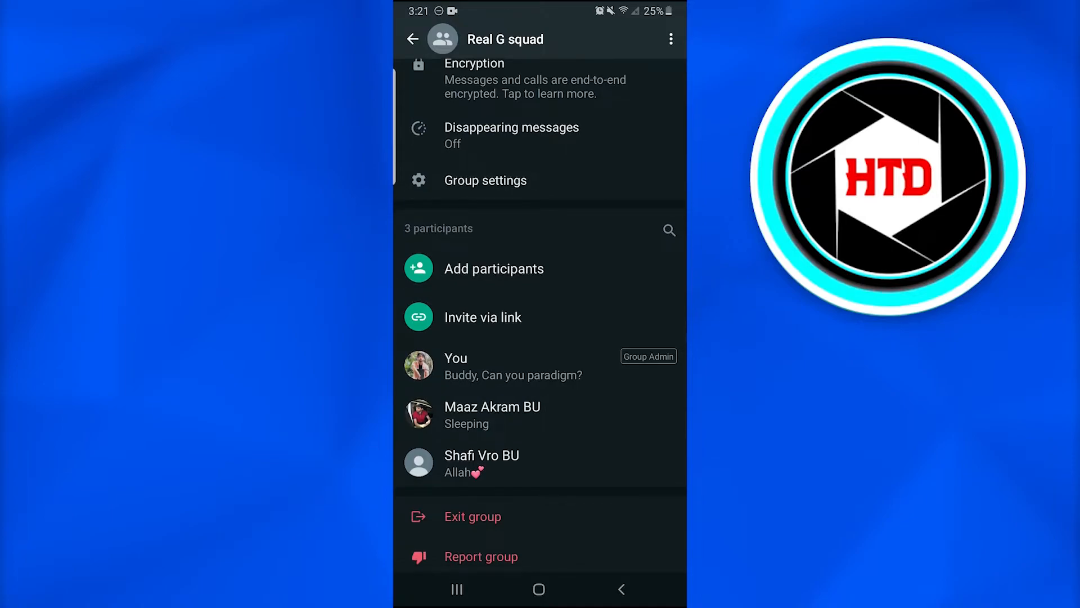
click(493, 268)
text(z)
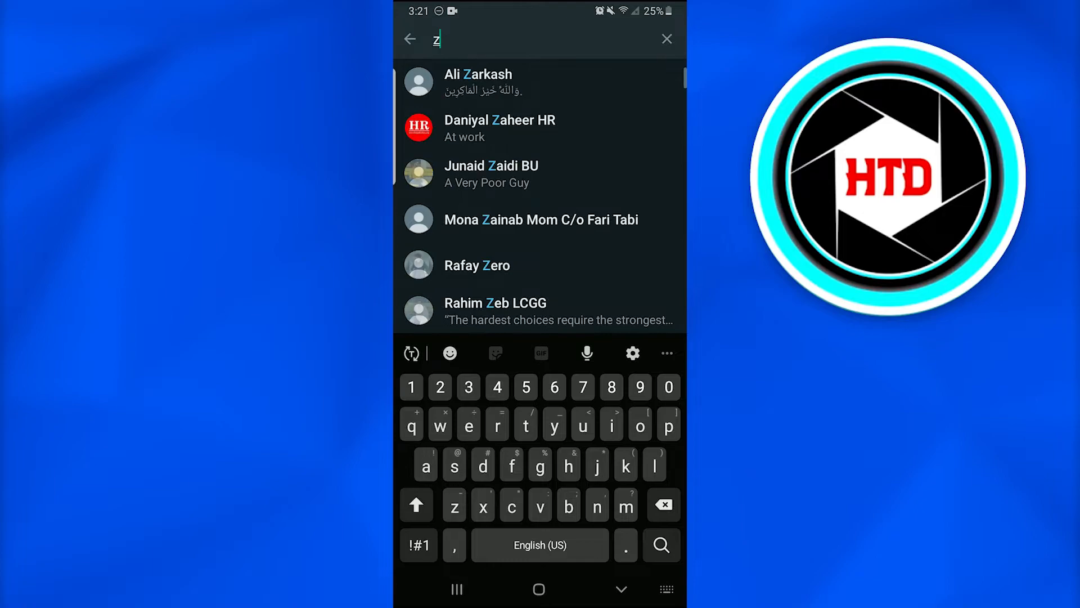
text(ar)
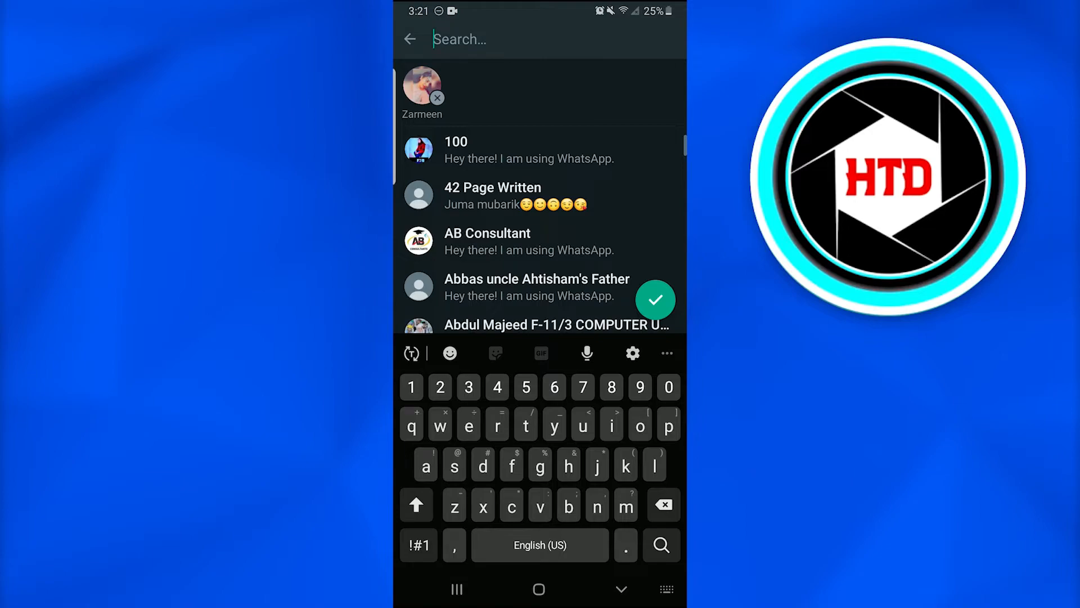
click(655, 299)
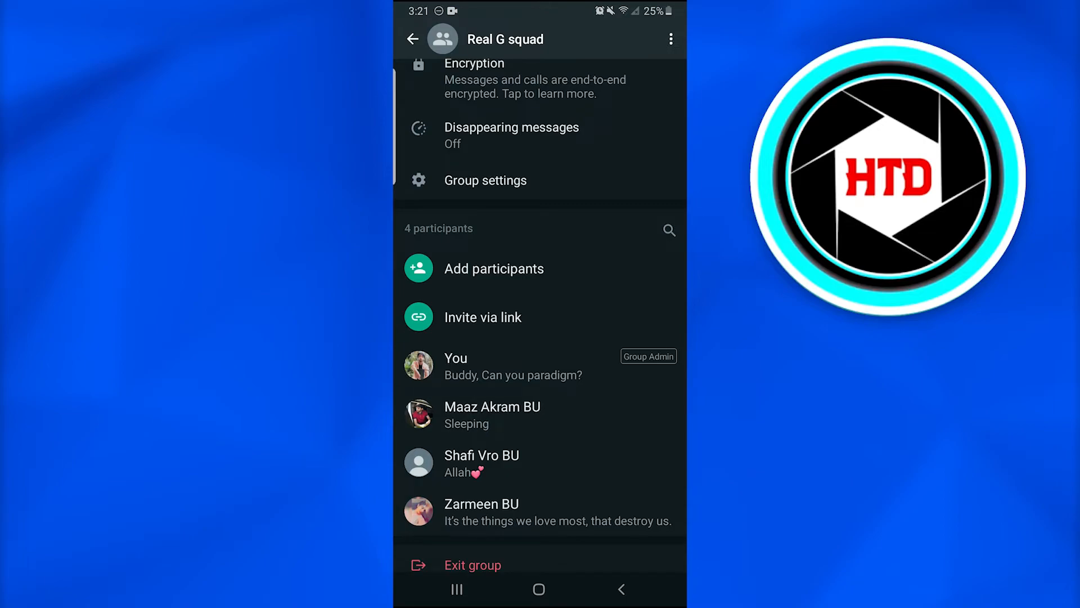
click(405, 39)
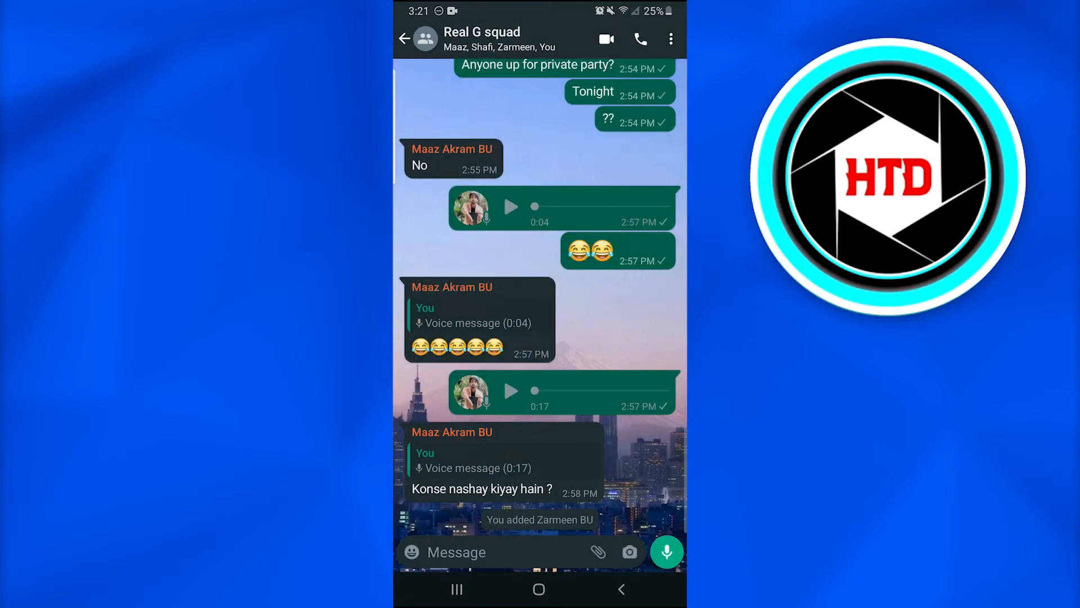
click(405, 39)
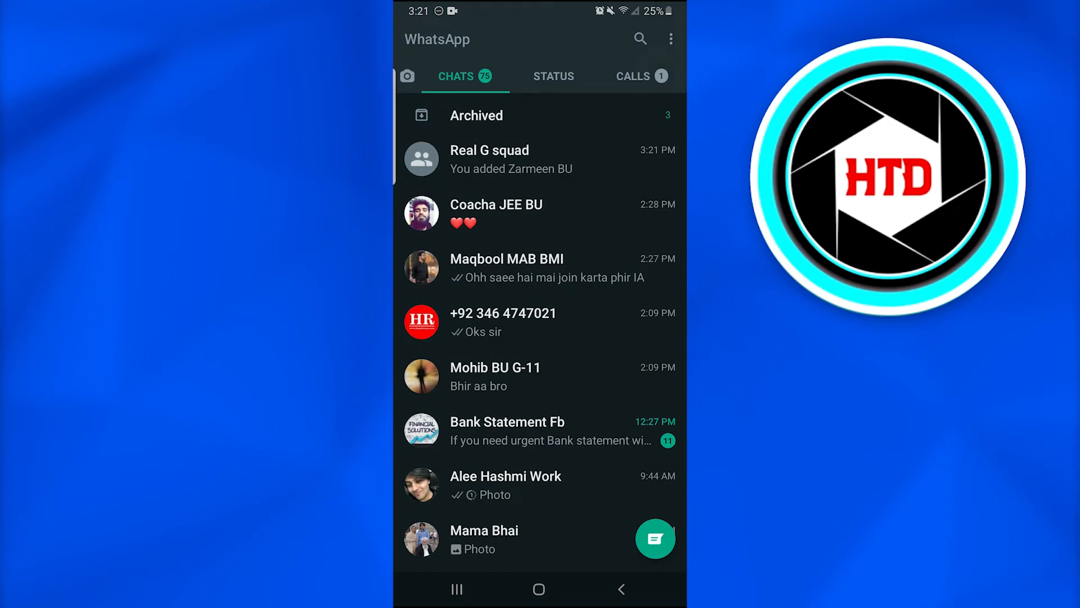
Step: Scroll the Chats list and open Select contact for a new chat
scroll(down, 3)
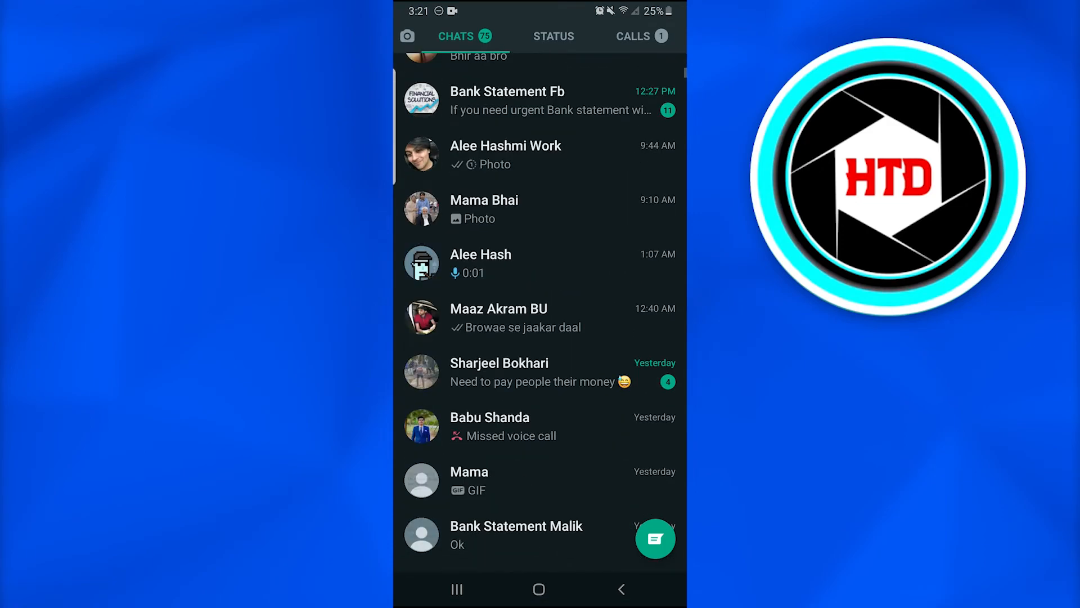
scroll(down, 3)
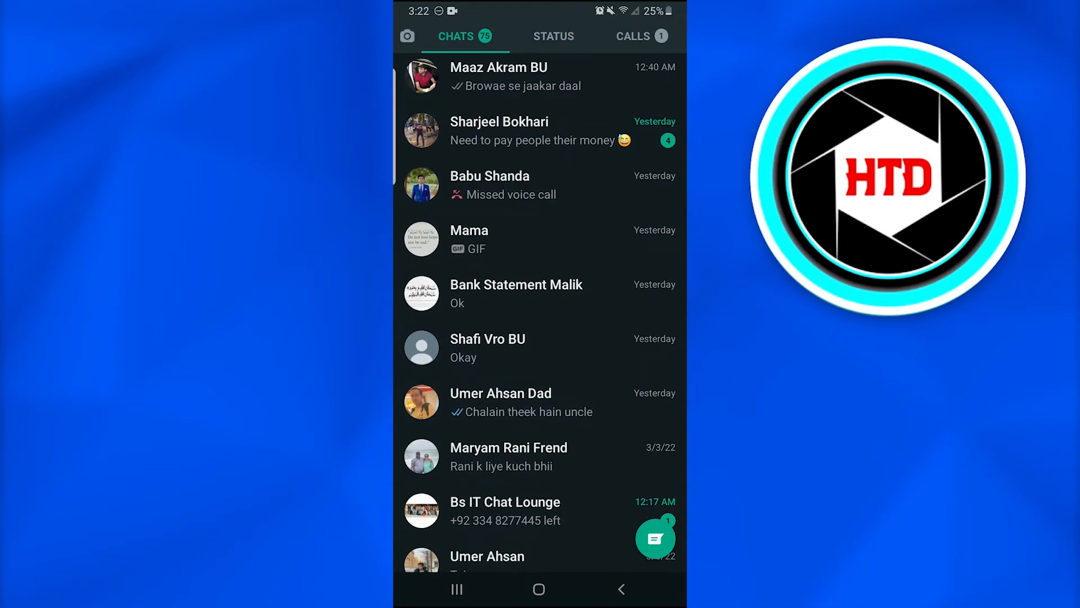
click(654, 537)
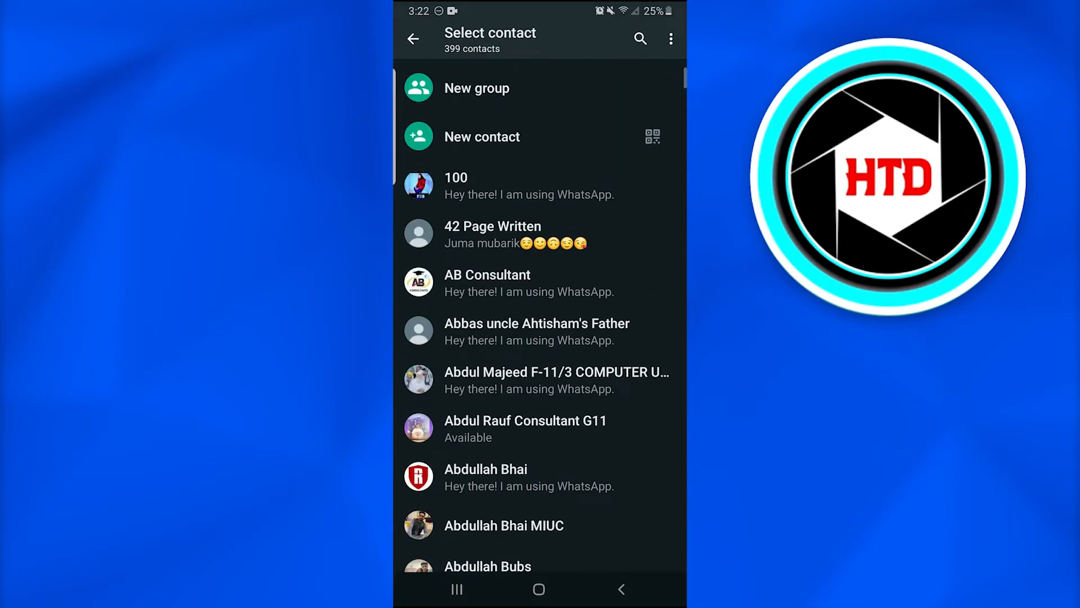